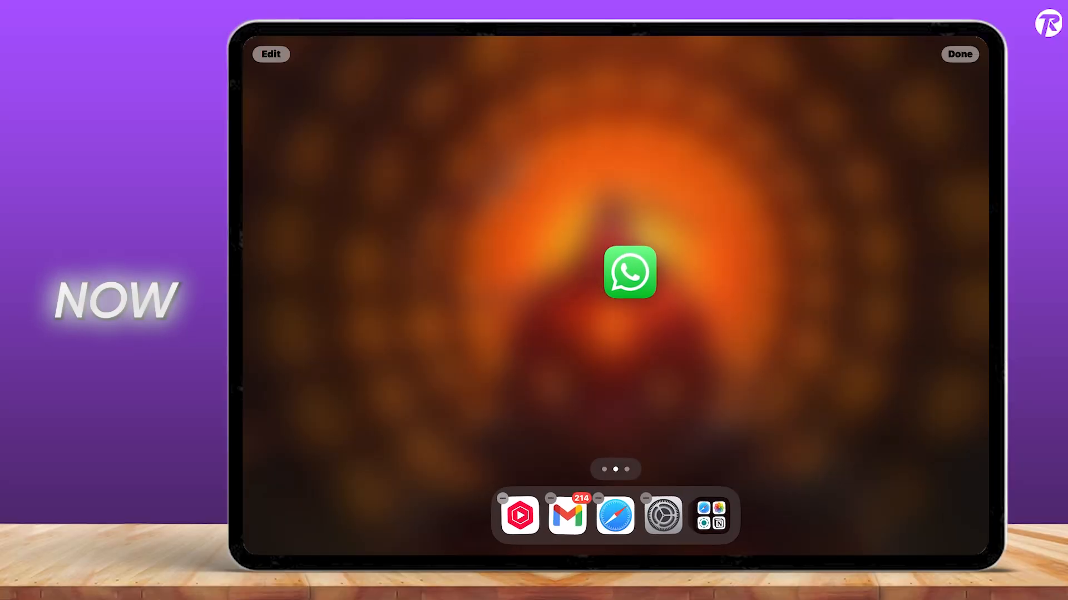
Bring up Spotlight search from the Home Screen to look for WhatsApp.
left_click(630, 271)
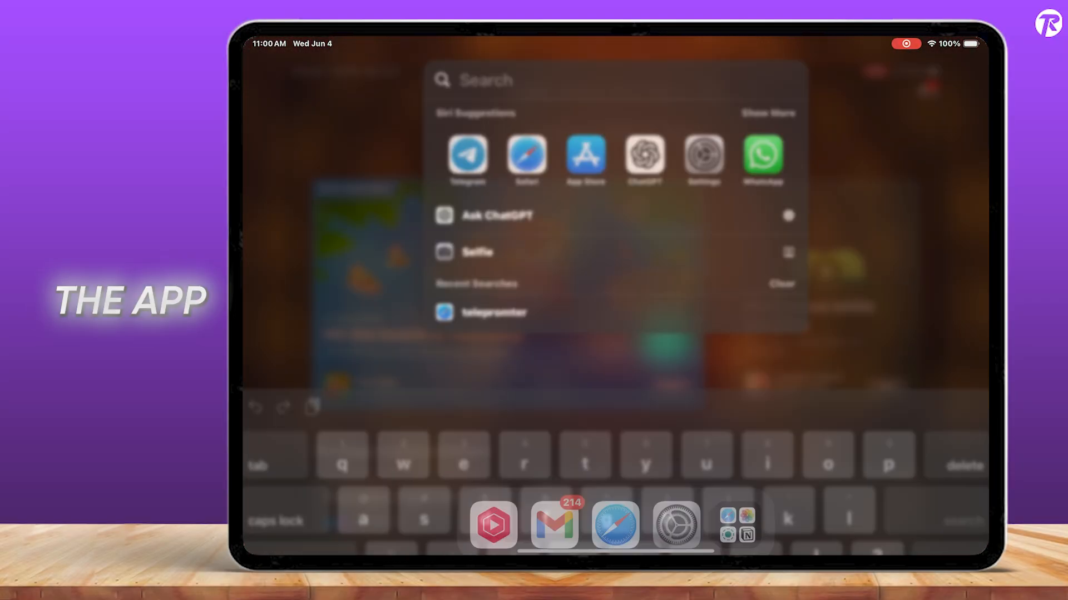
Search 'Wha', go to the WhatsApp Messenger page and review its Ratings & Reviews.
type("Wha")
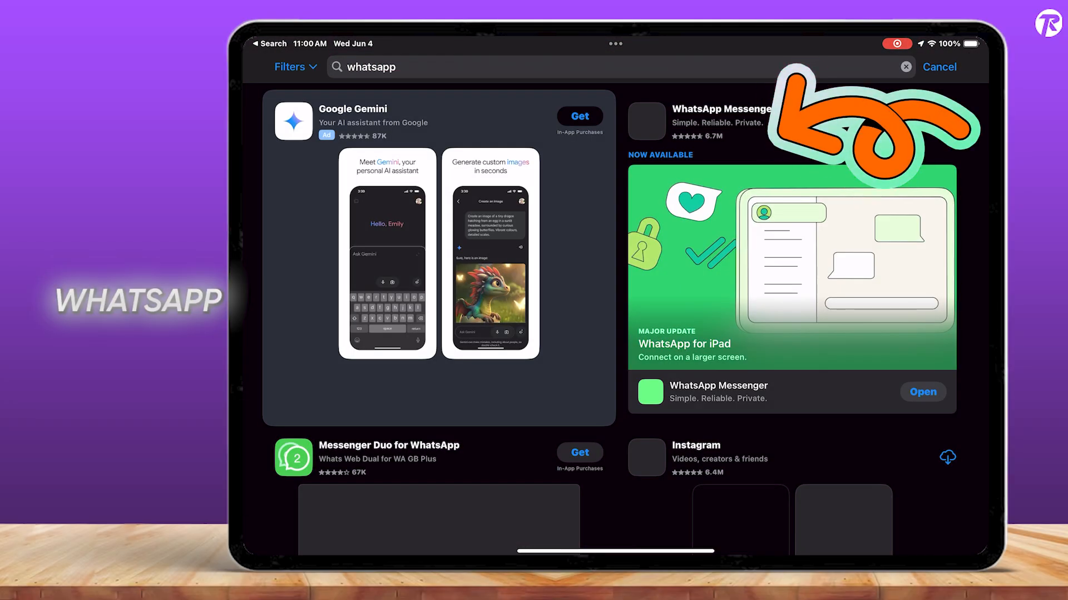
left_click(718, 121)
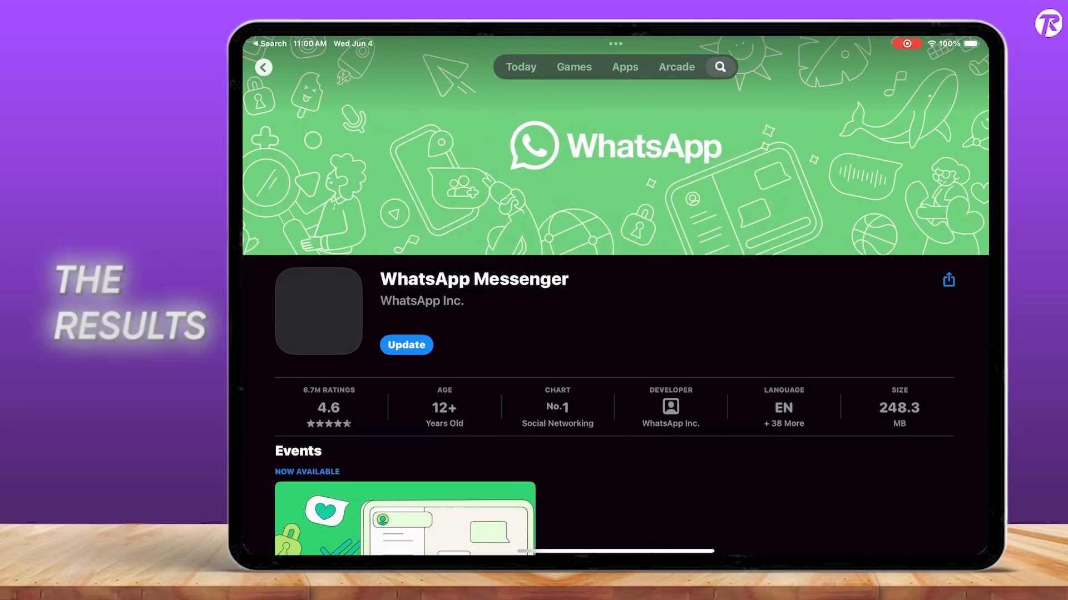
scroll("down", 3)
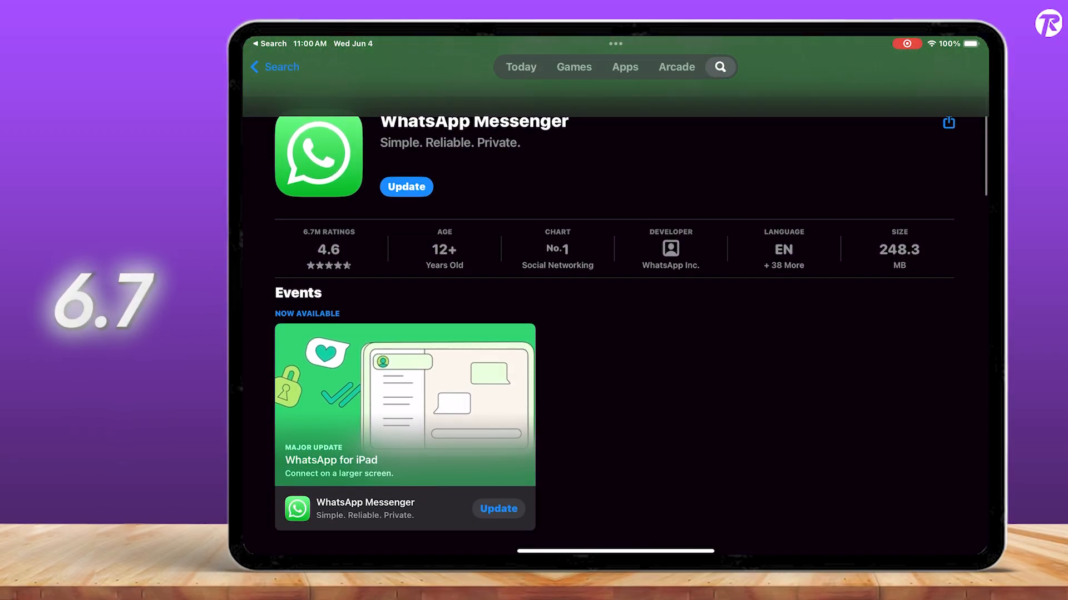
scroll("down", 3)
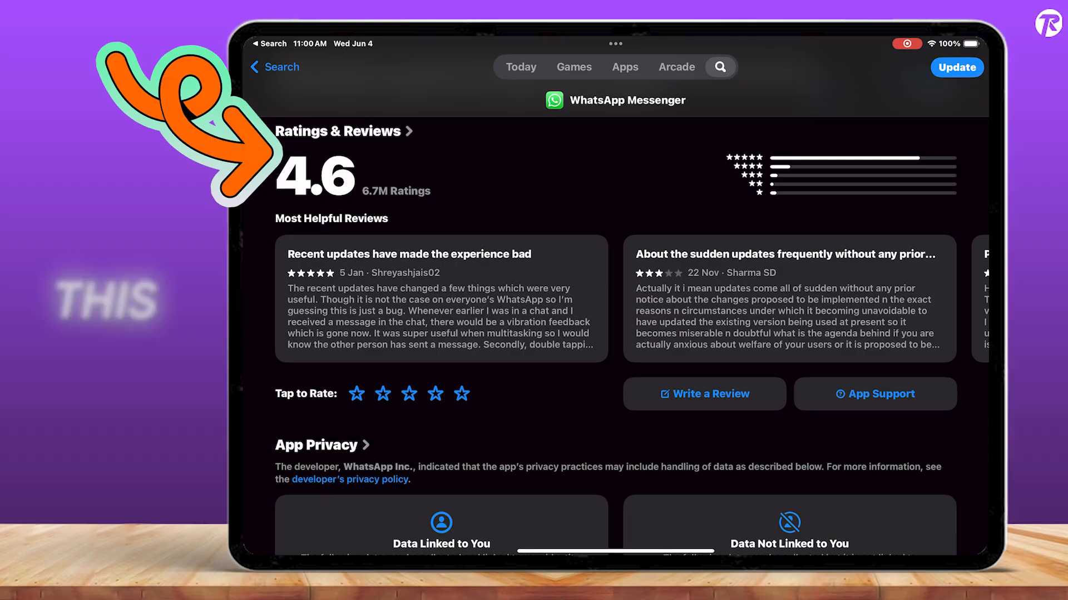
scroll("up", 3)
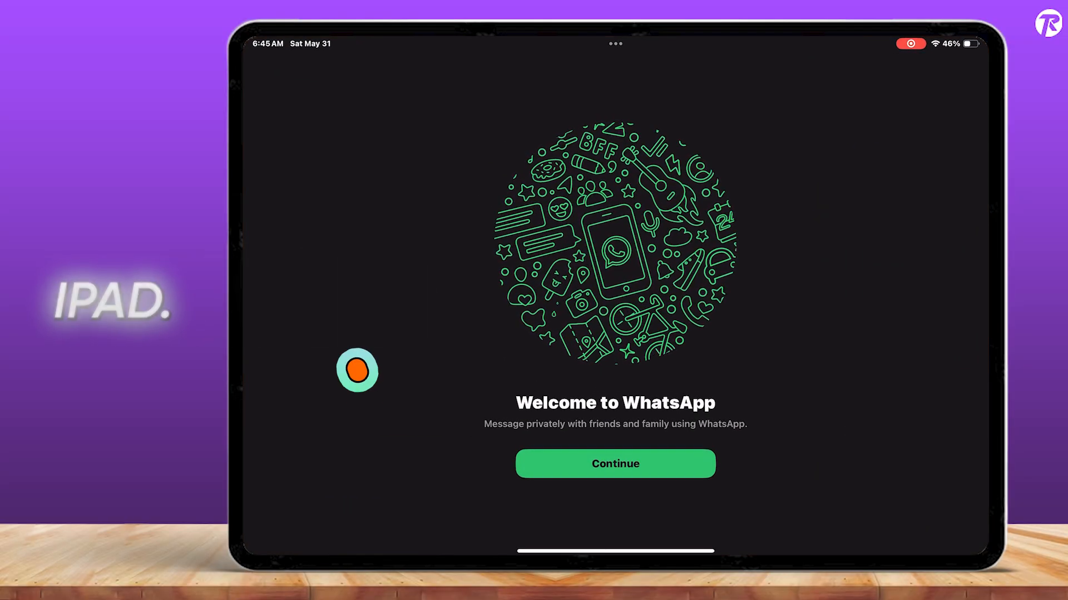
Continue past the Welcome to WhatsApp screen to begin setup on the iPad.
left_click(614, 463)
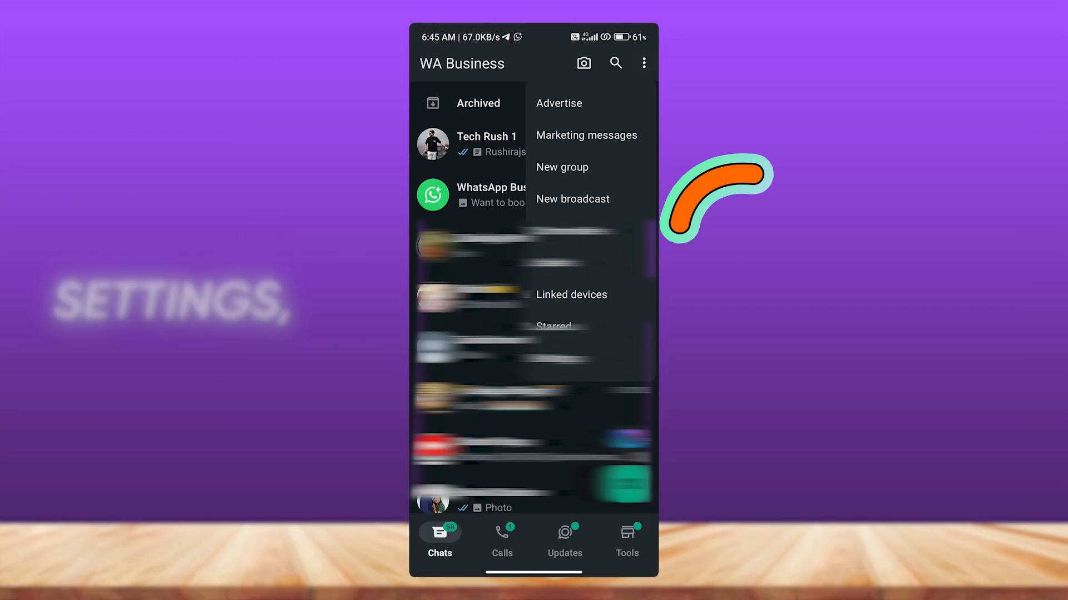
Start linking a new device on the phone and allow camera access while using the app.
left_click(572, 295)
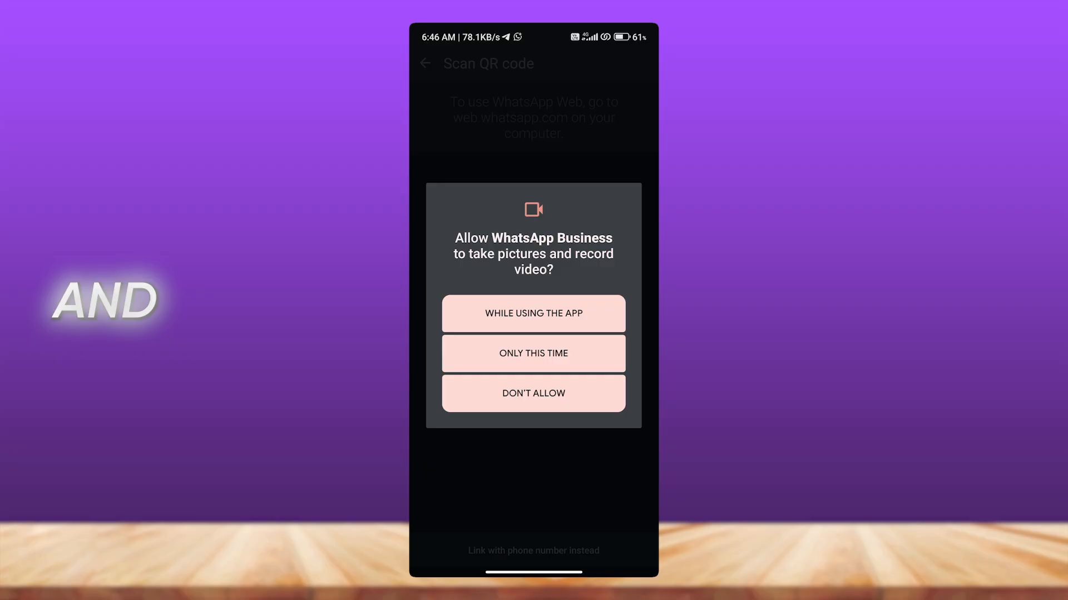
left_click(532, 314)
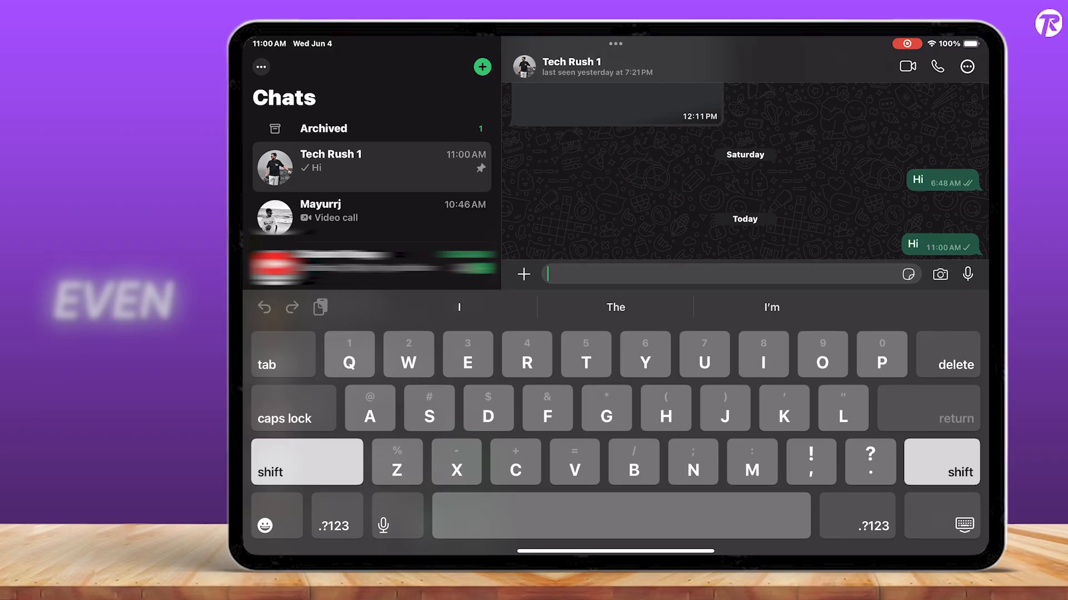
Browse the synced Updates, Calls and Chats tabs on the linked iPad.
left_click(267, 524)
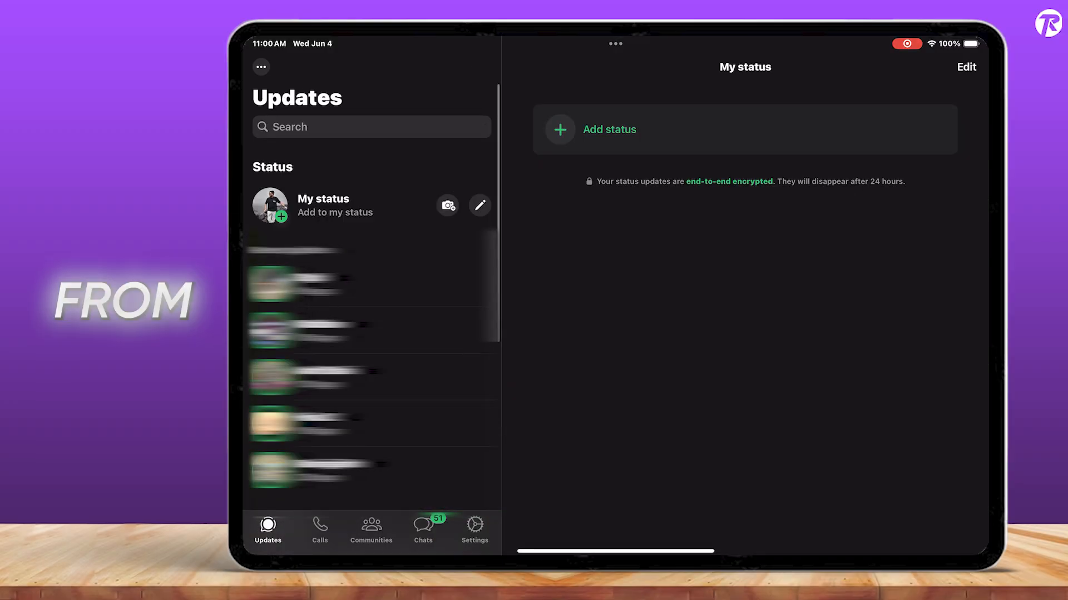
left_click(319, 529)
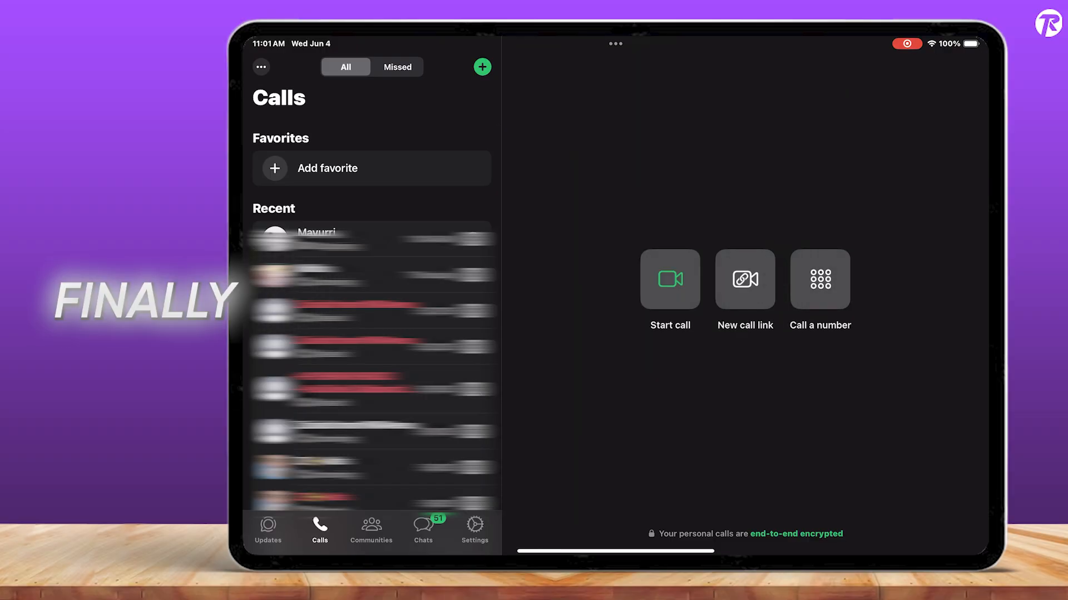
left_click(422, 529)
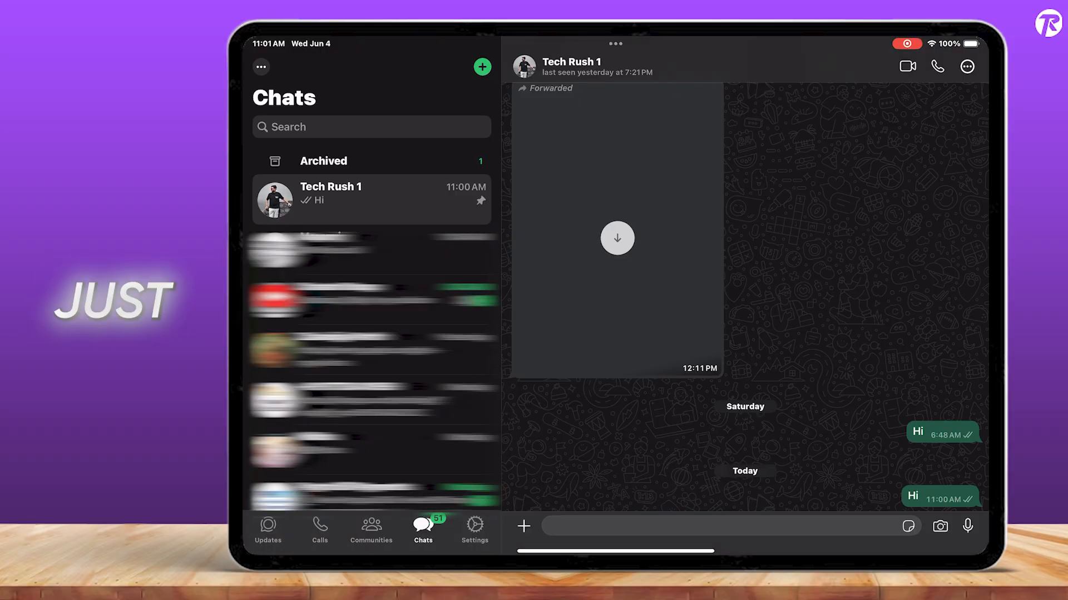
Place a video call to Tech Rush 1, end it and skip the call-quality rating with Not now.
left_click(937, 66)
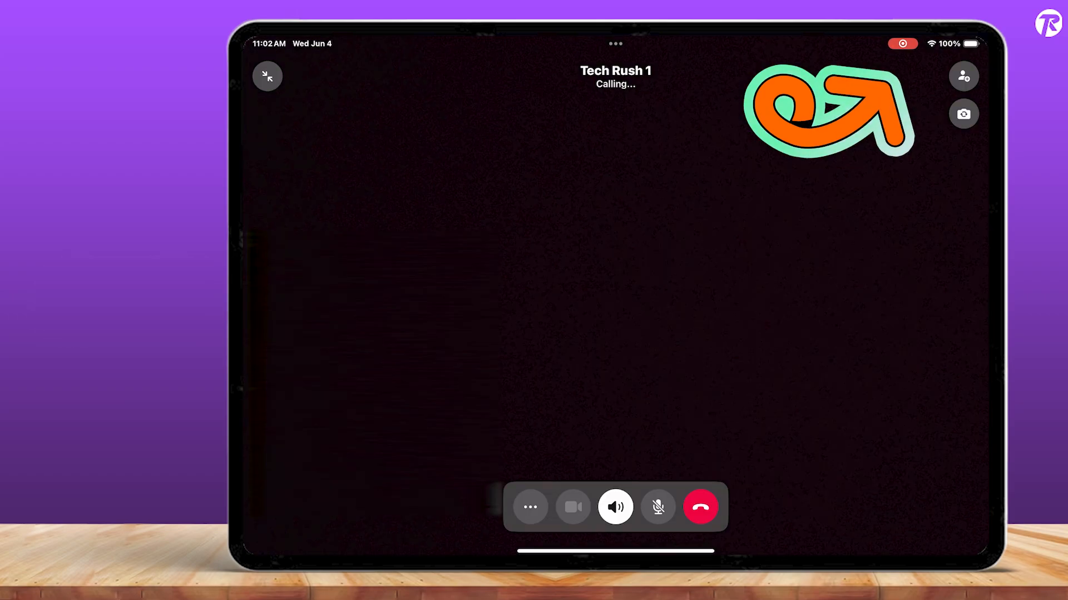
left_click(700, 507)
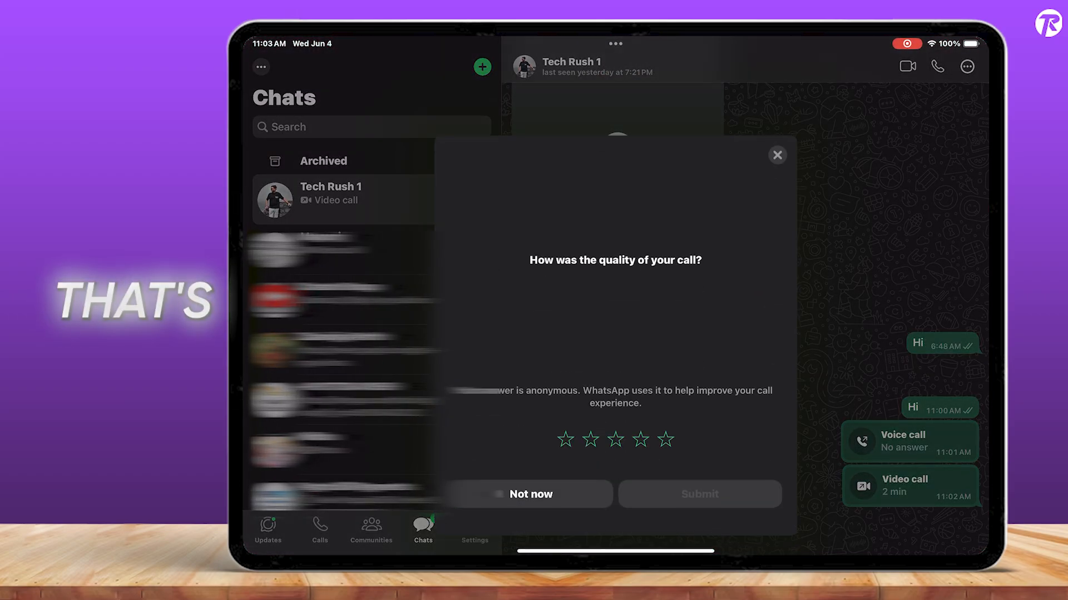
left_click(268, 530)
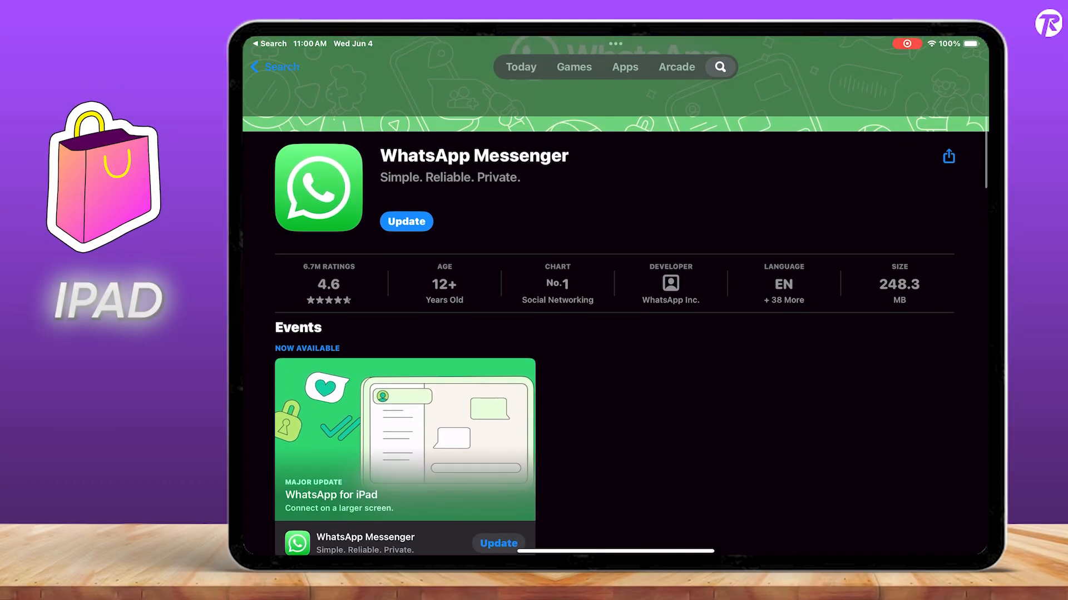
Scroll the WhatsApp Messenger page to its Ratings & Reviews showing 4.6 from 6.7M ratings.
scroll("down", 3)
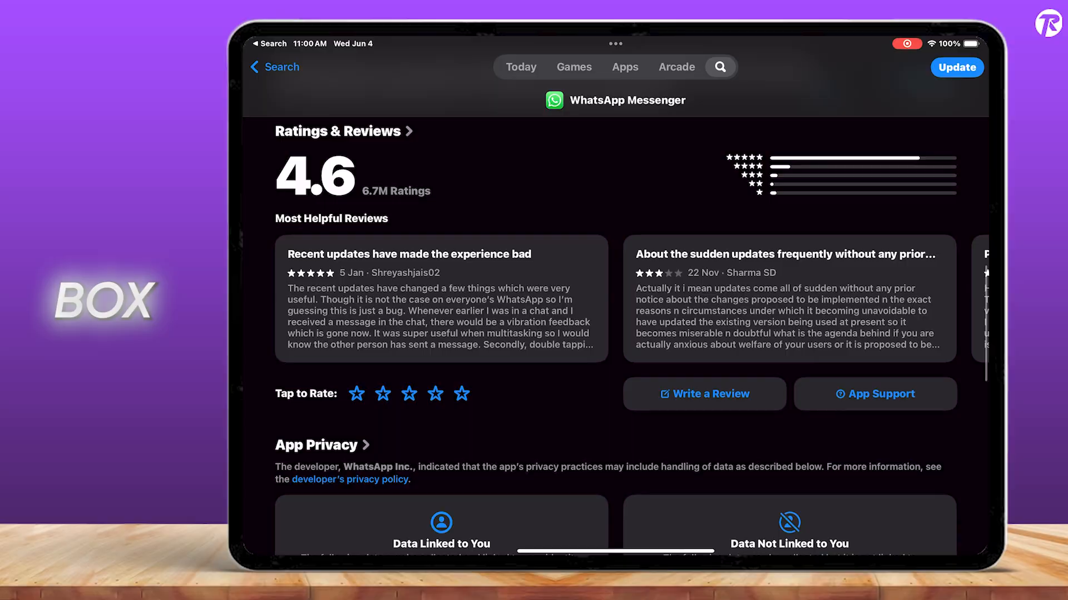